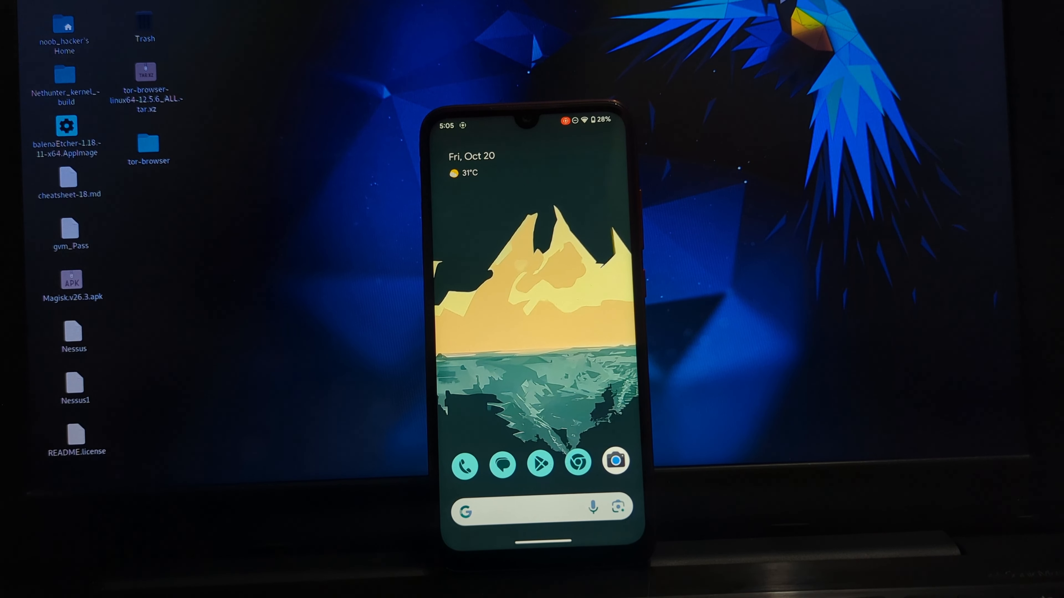
Step: Check the Google Camera Mod app's info page, then launch the camera
left_click(614, 462)
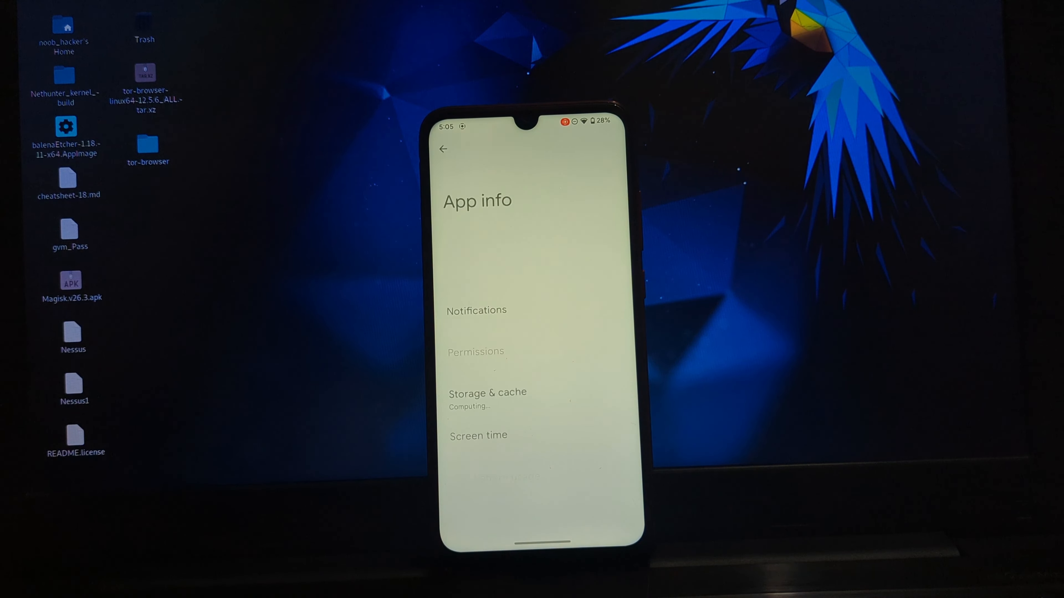
scroll("down", 3)
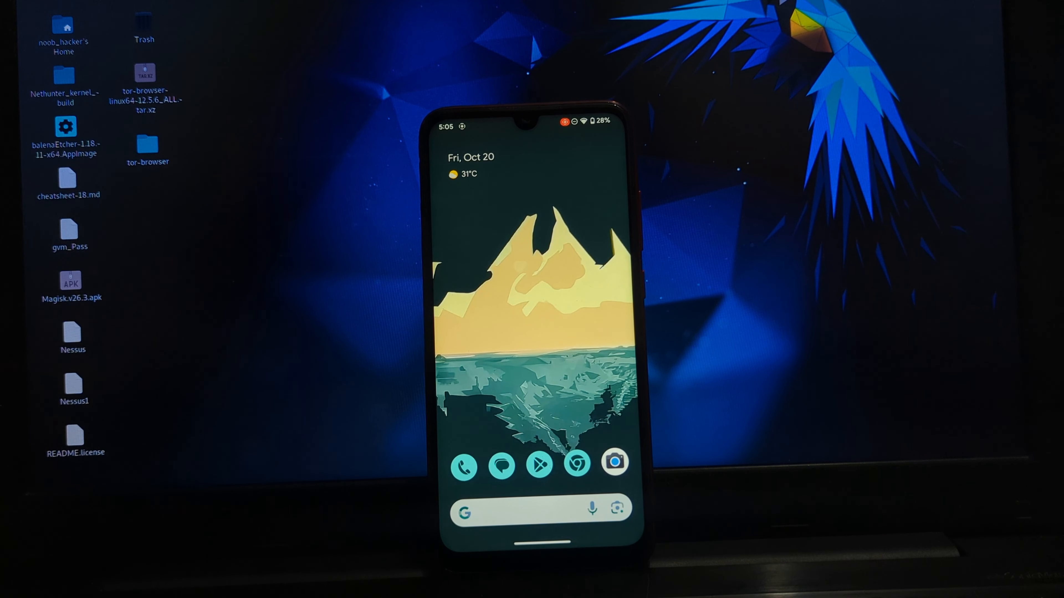
left_click(613, 462)
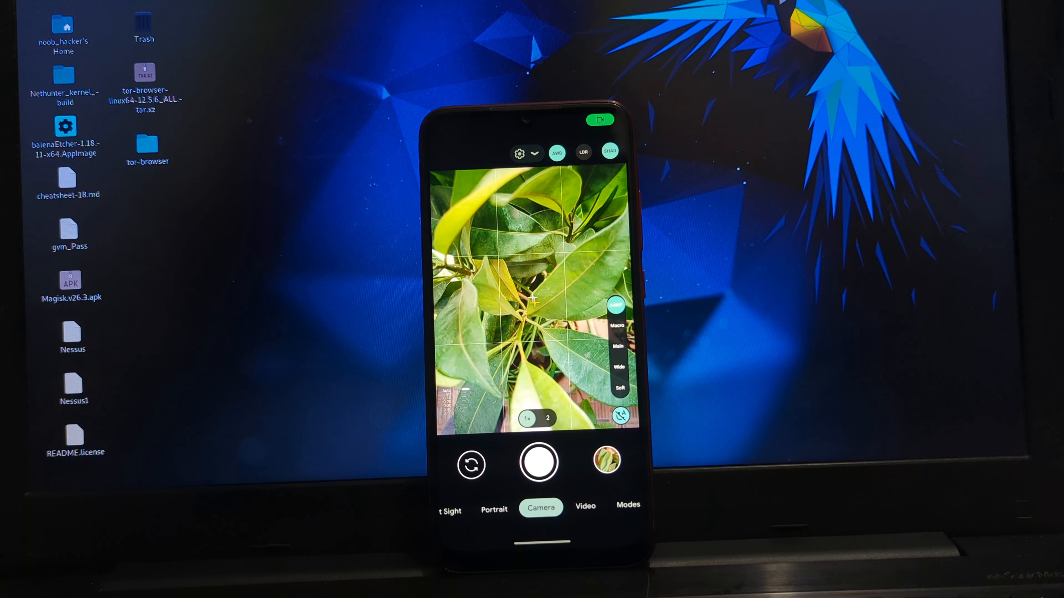
Step: Reach the full camera settings and view About sgcam (version 8.4.400 STABLE V43), then return
left_click(519, 153)
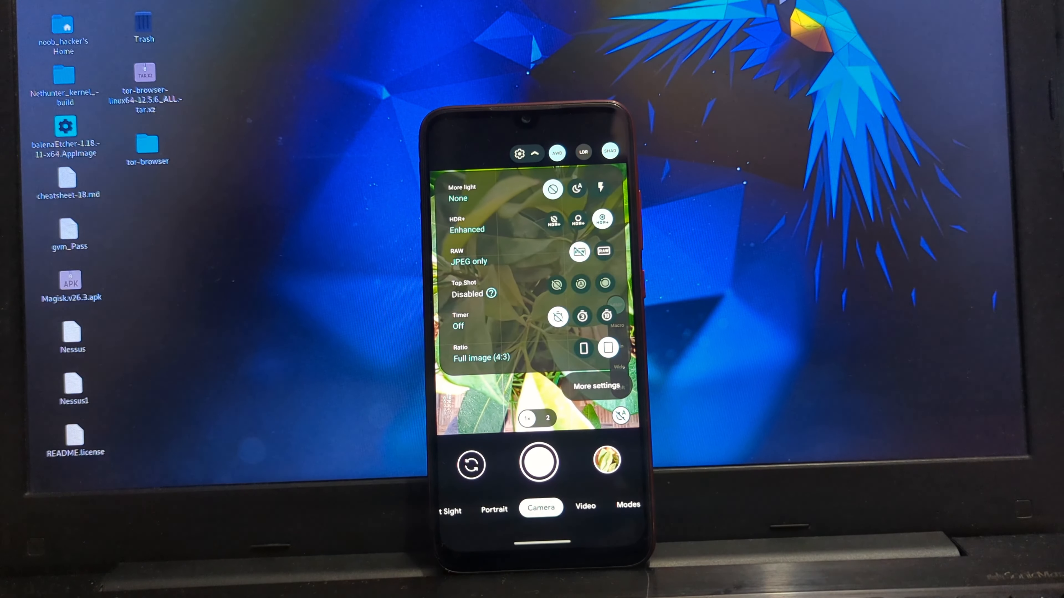
left_click(598, 386)
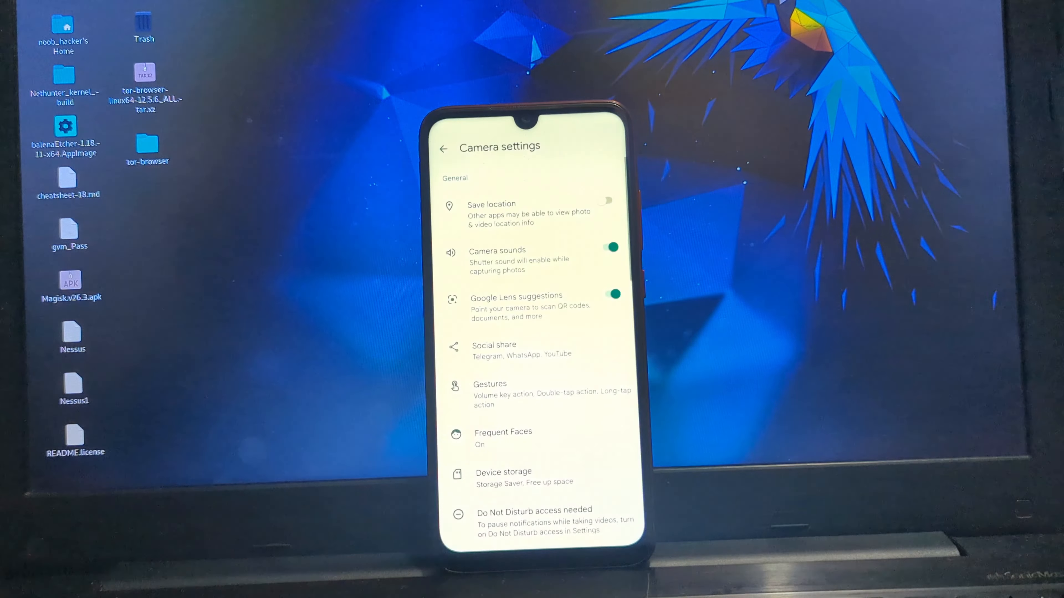
scroll("down", 3)
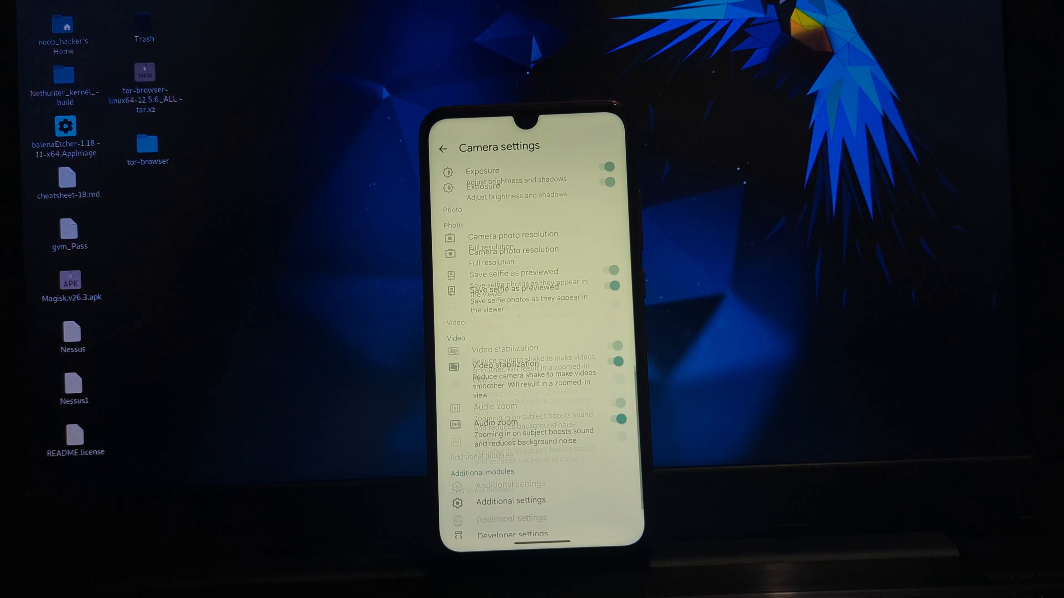
scroll("down", 3)
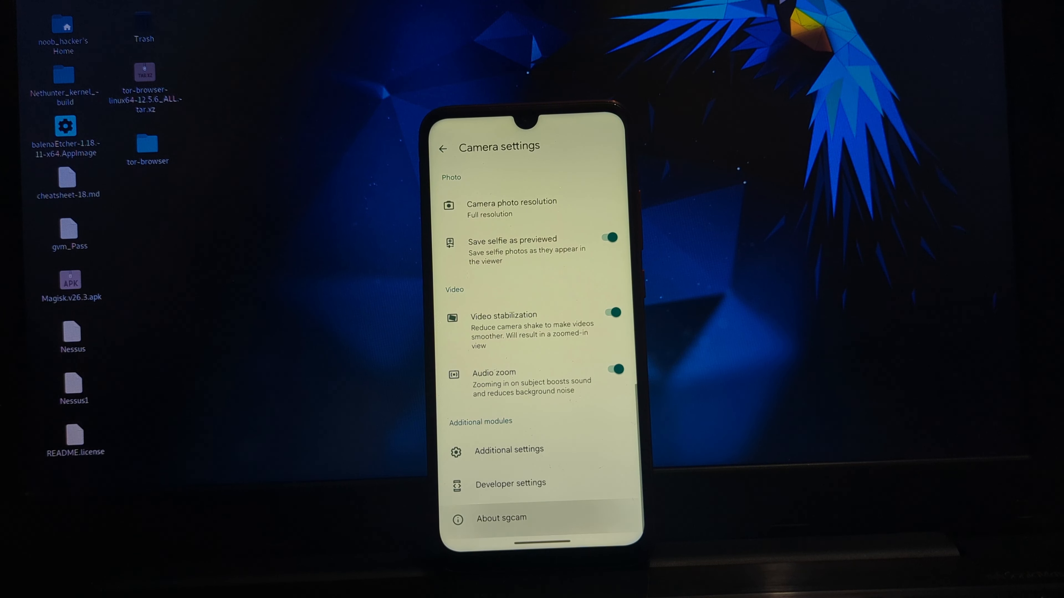
left_click(502, 517)
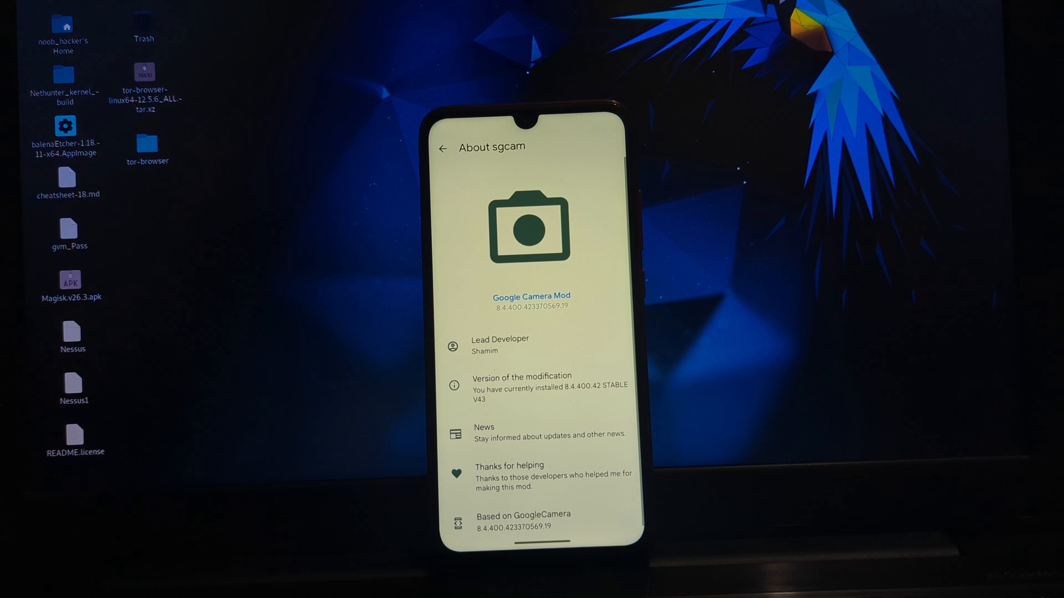
left_click(441, 148)
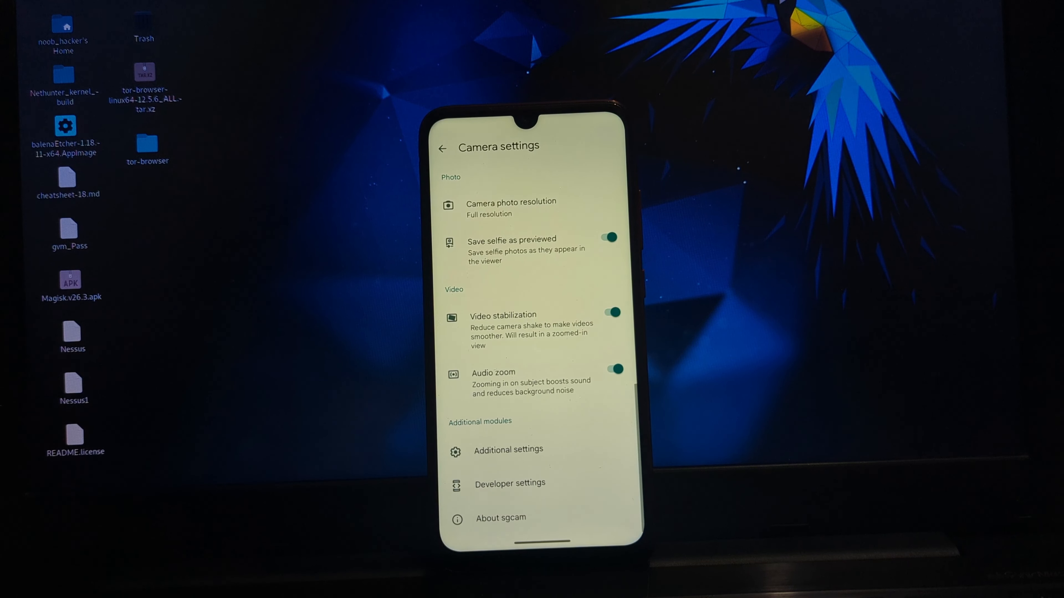
left_click(508, 450)
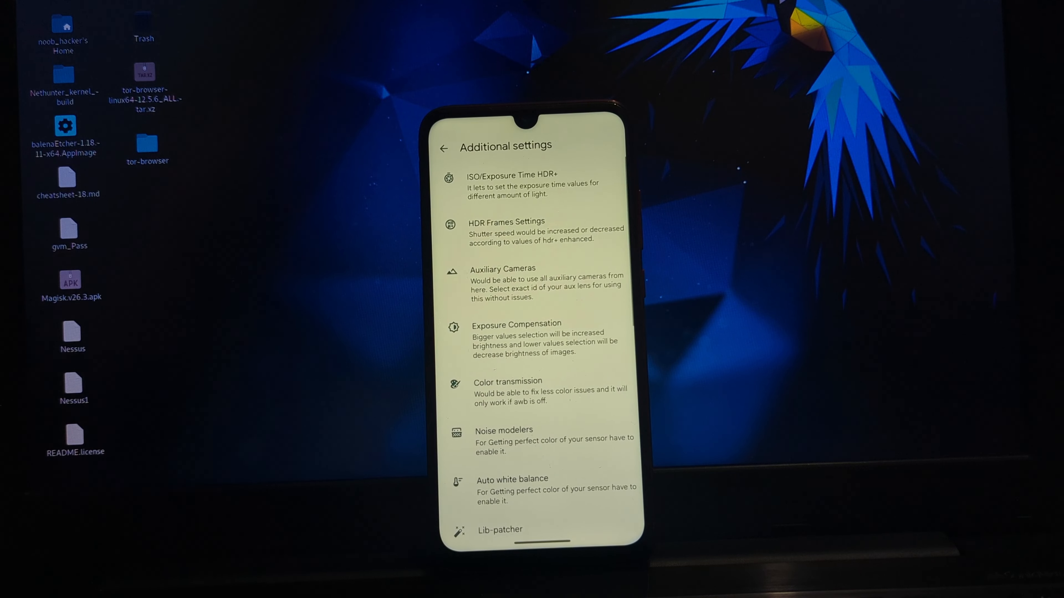
scroll("down", 3)
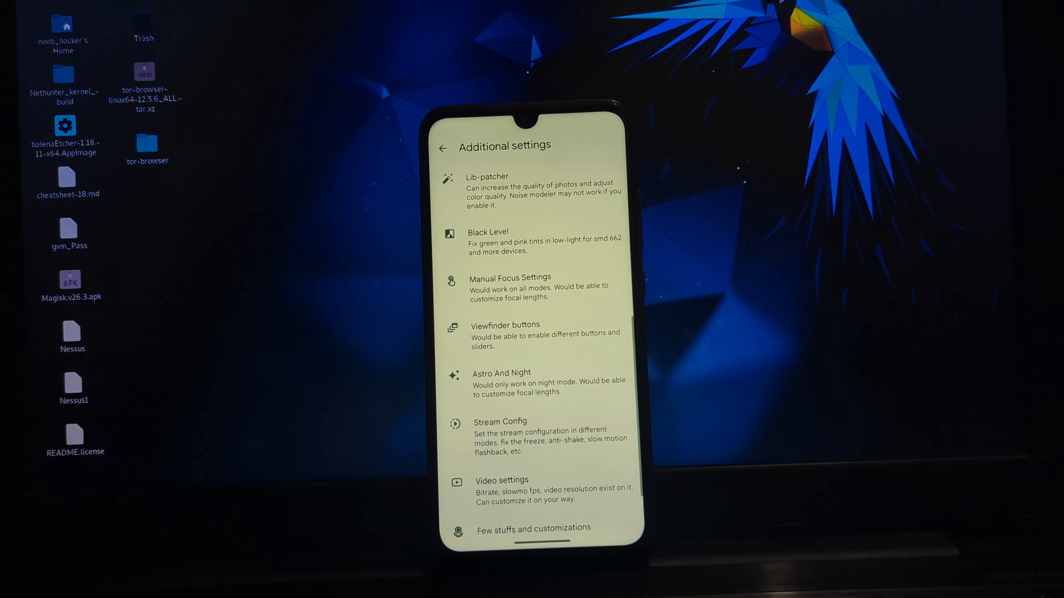
scroll("down", 3)
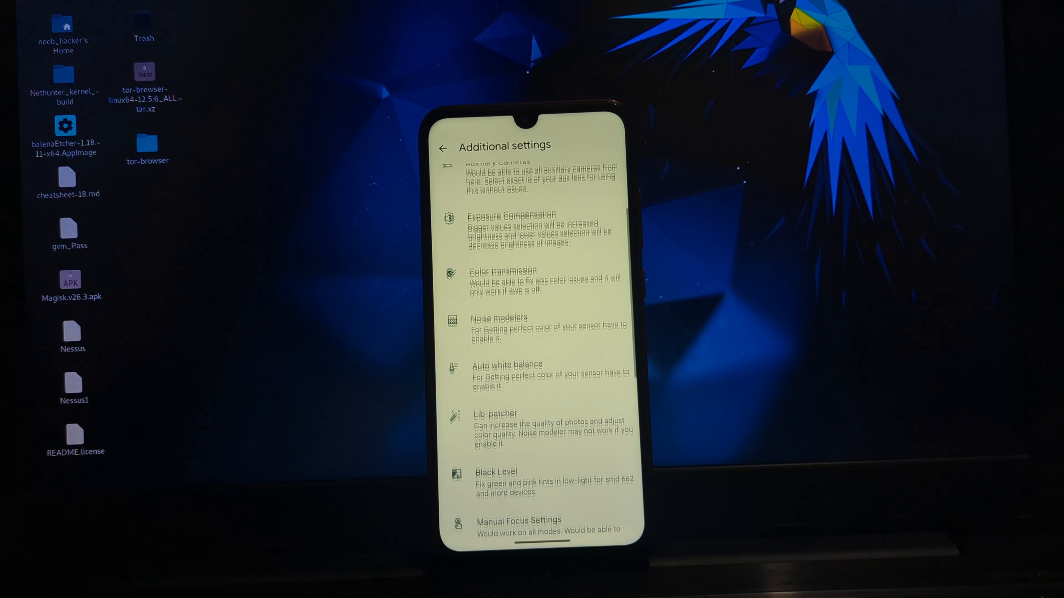
scroll("down", 3)
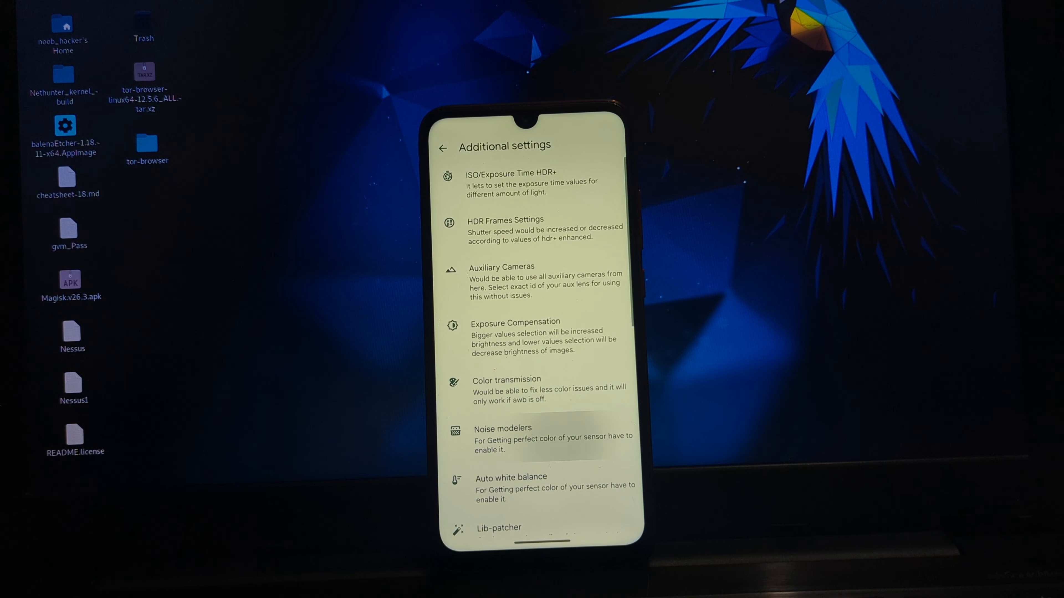
left_click(502, 429)
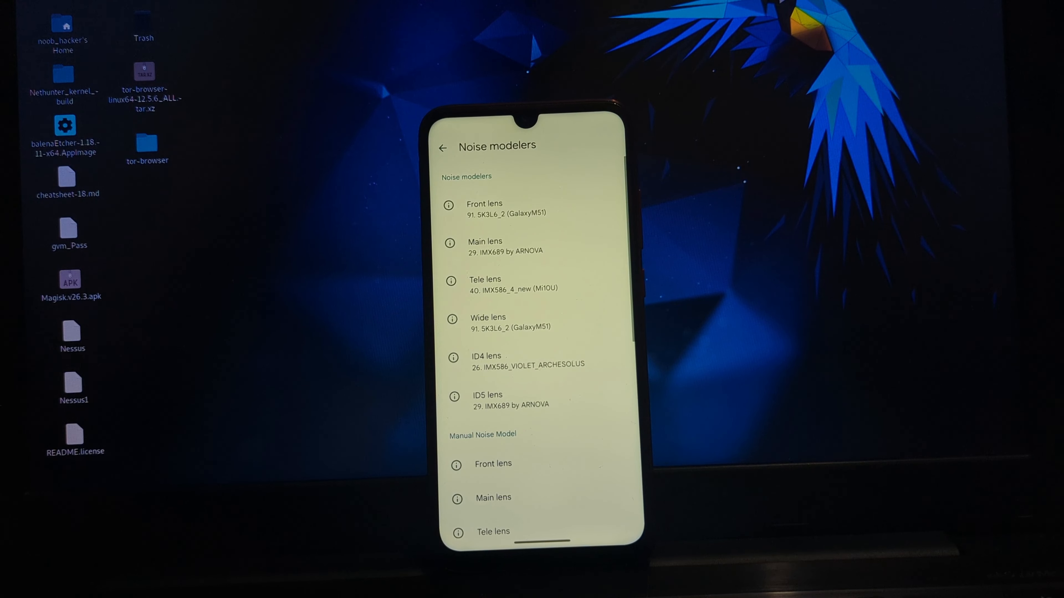
left_click(442, 147)
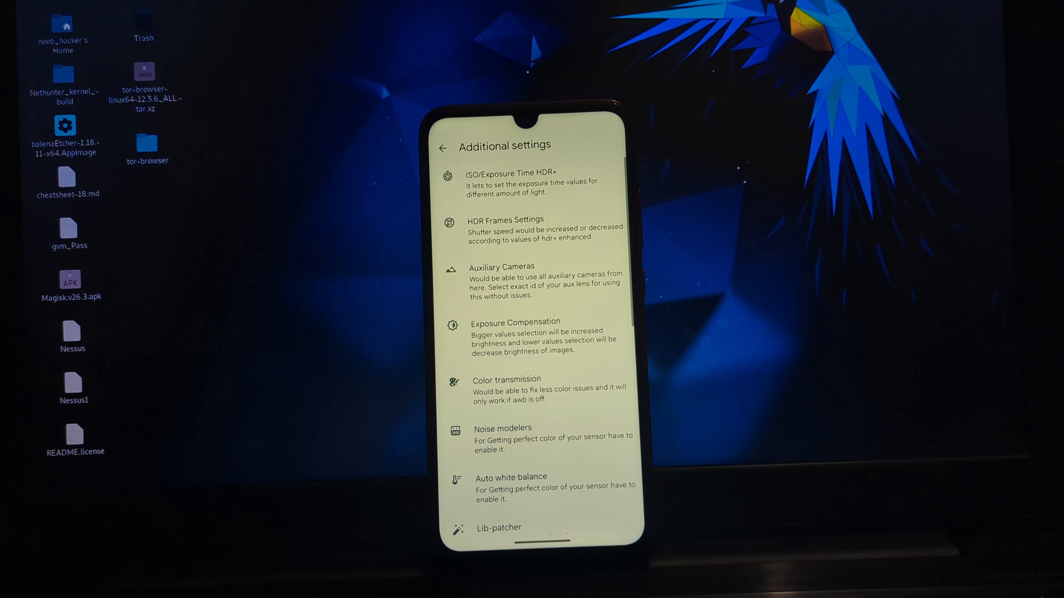
left_click(442, 148)
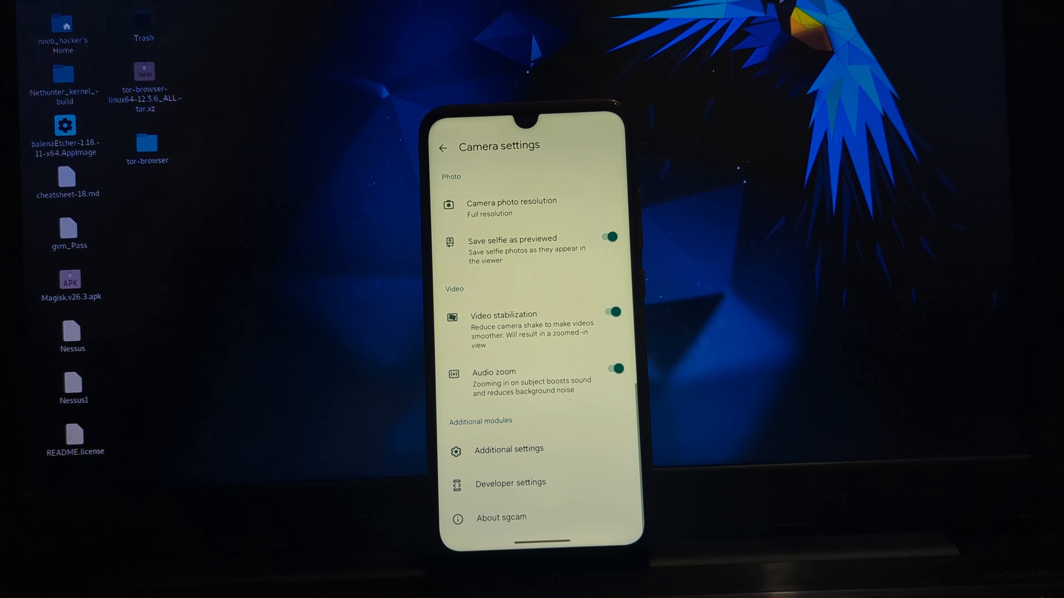
Step: In Advanced settings, reach Upscaling photos with Enable upscaling photos kept on
scroll("down", 3)
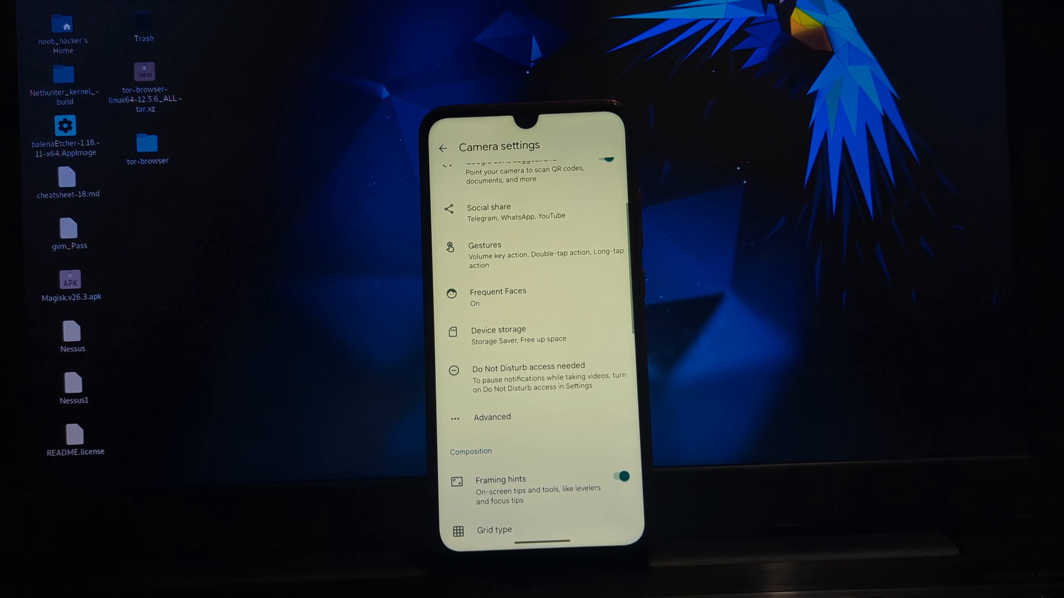
left_click(492, 418)
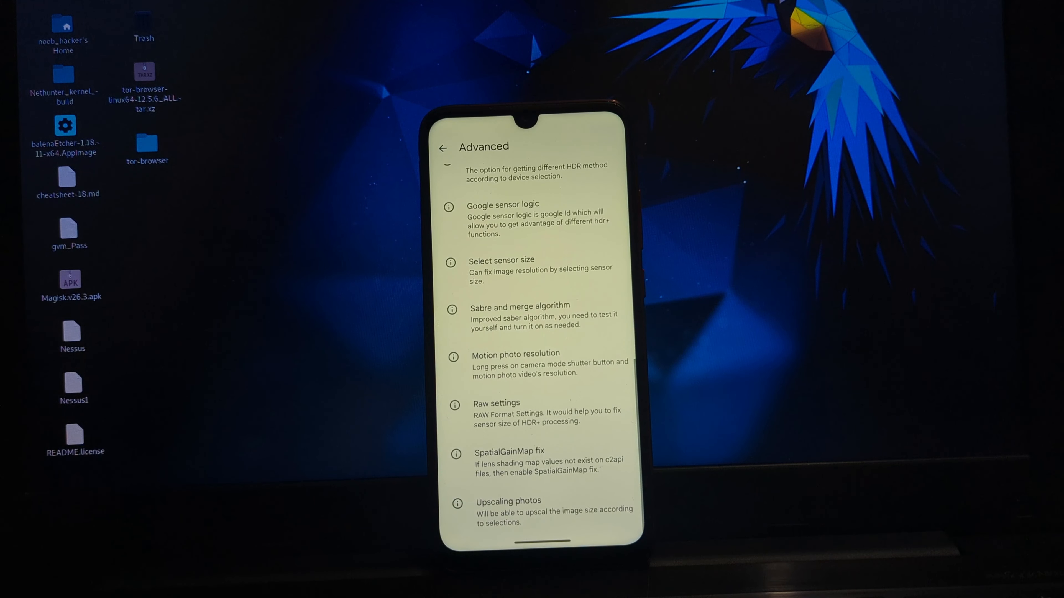
left_click(508, 501)
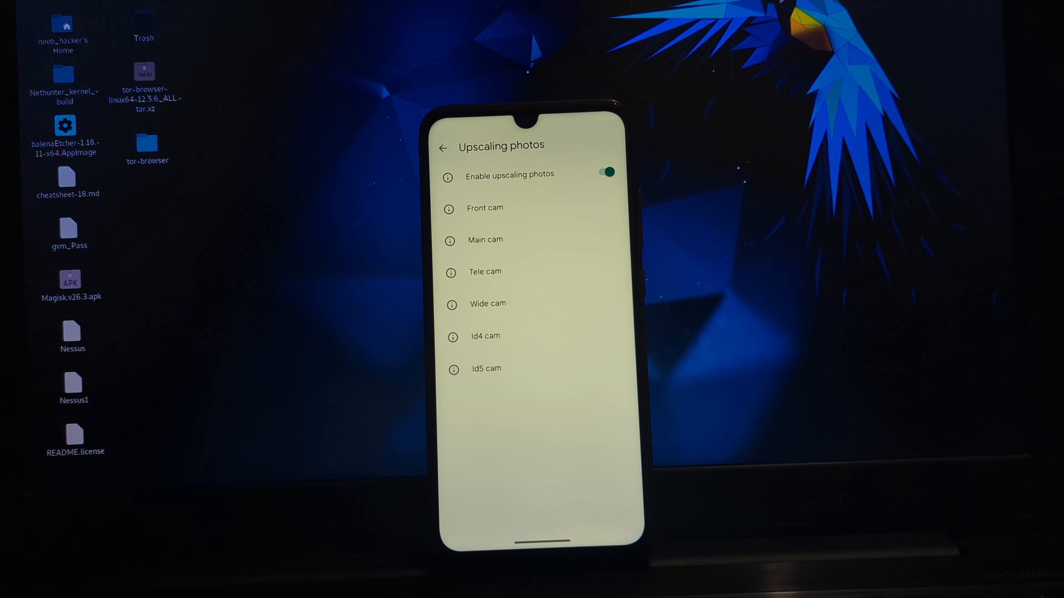
Step: Review the Front cam and Id4 cam upscaling sizes, then return to the viewfinder
left_click(485, 208)
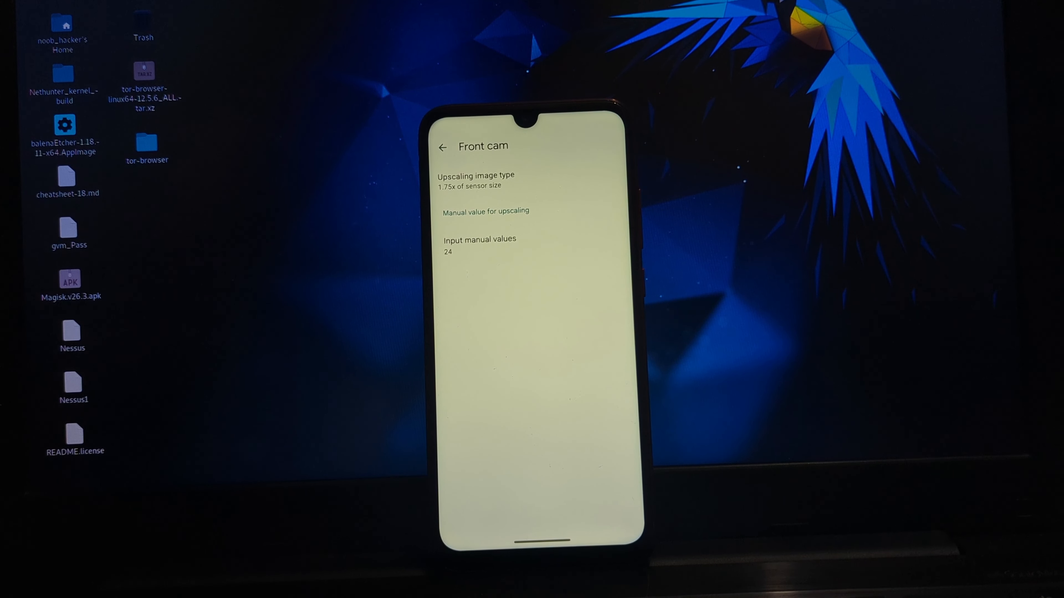
left_click(442, 147)
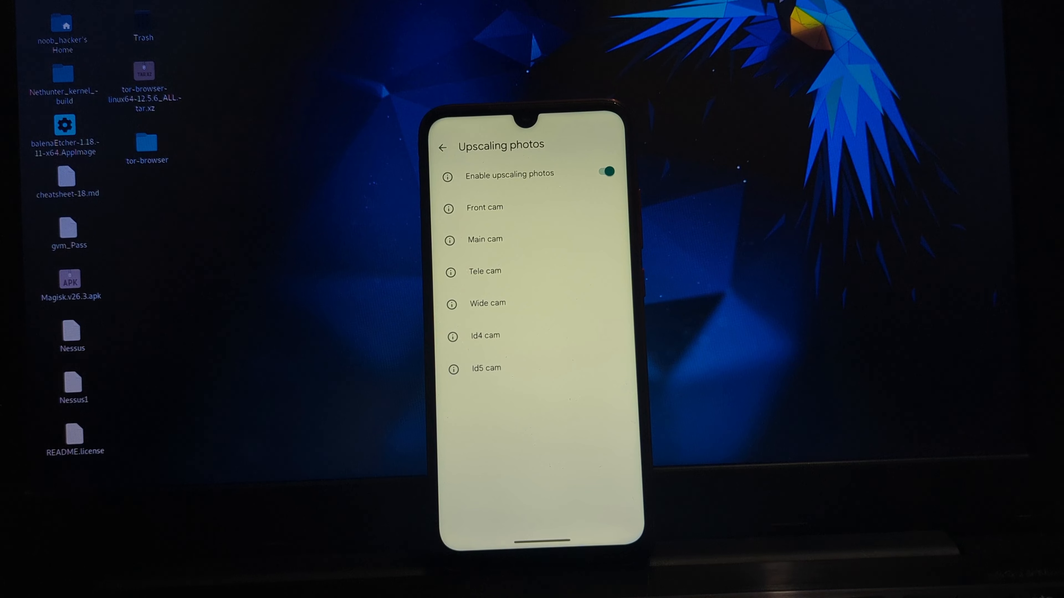
left_click(484, 336)
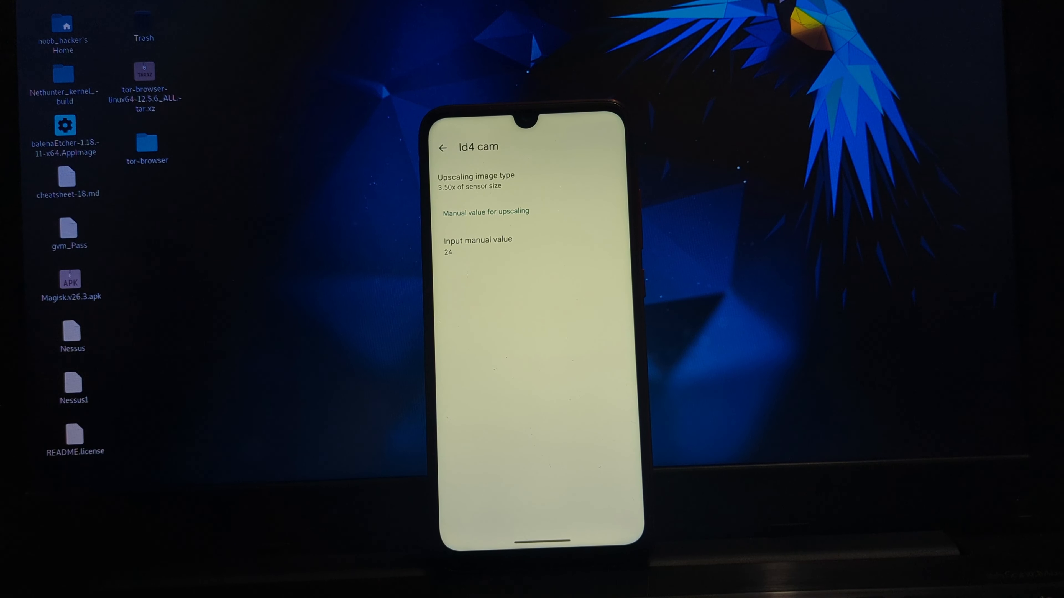
left_click(442, 147)
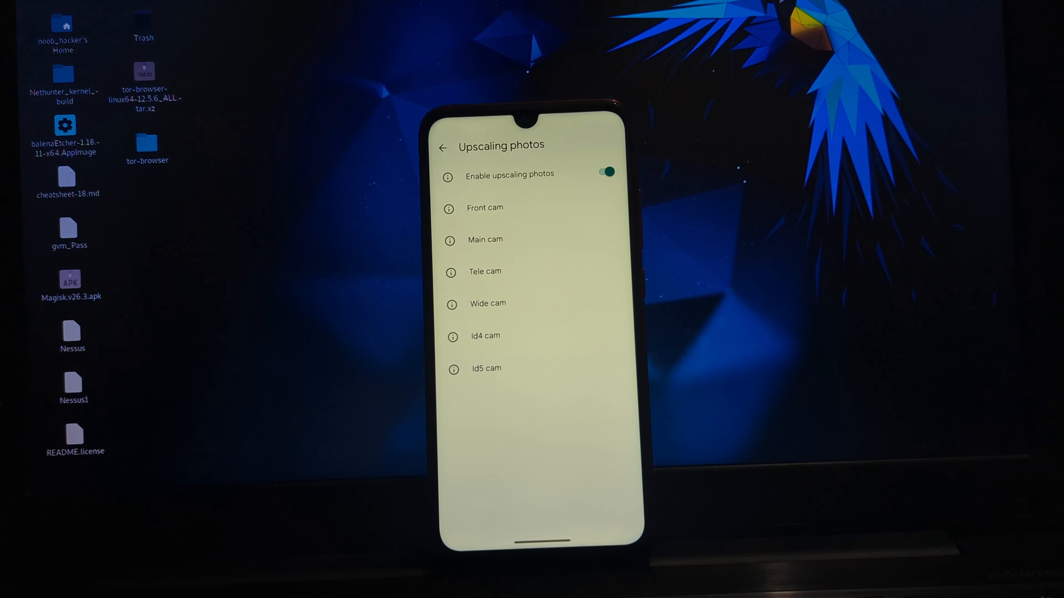
left_click(441, 147)
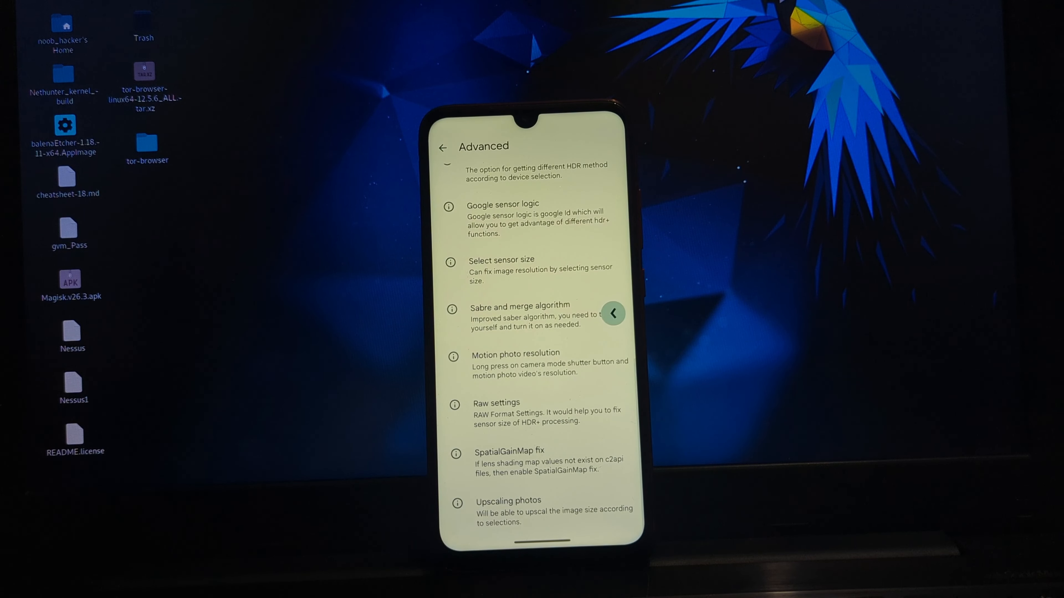
left_click(443, 146)
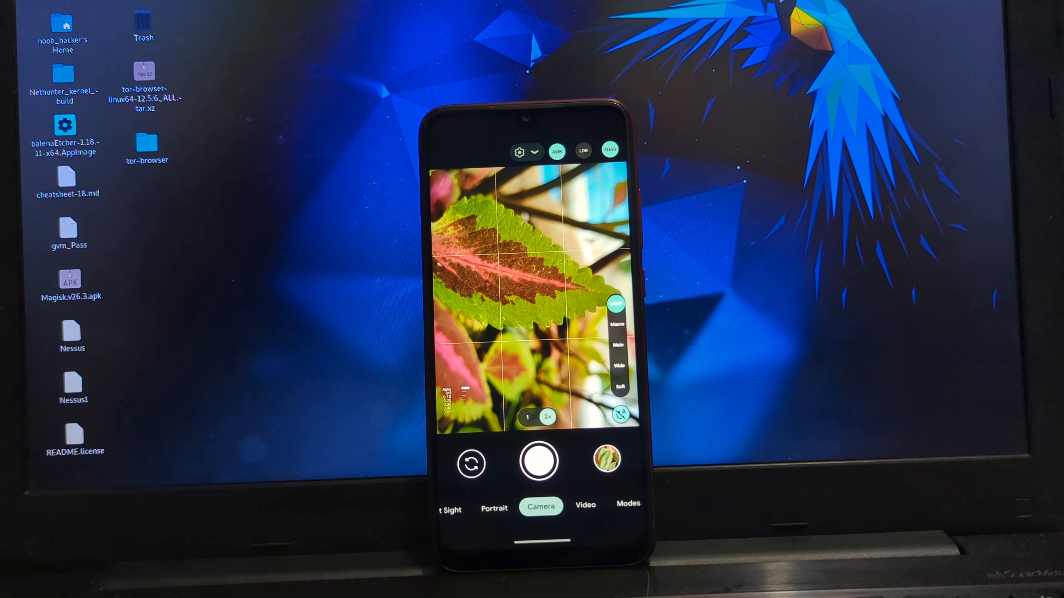
Step: Capture an HDR+ photo of the leaf, view it from the thumbnail, and return to the camera
left_click(539, 462)
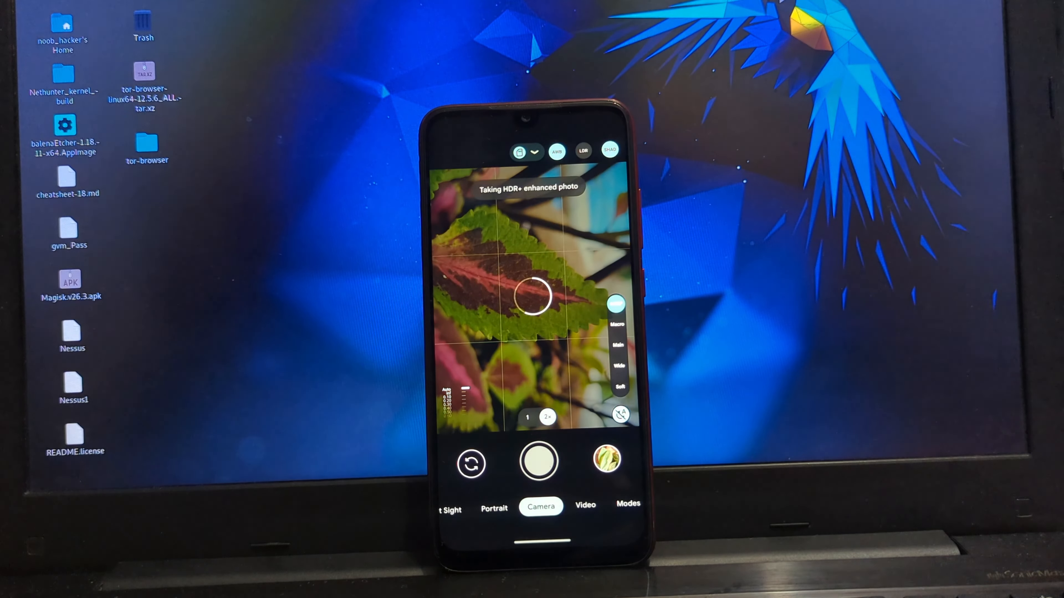
left_click(538, 462)
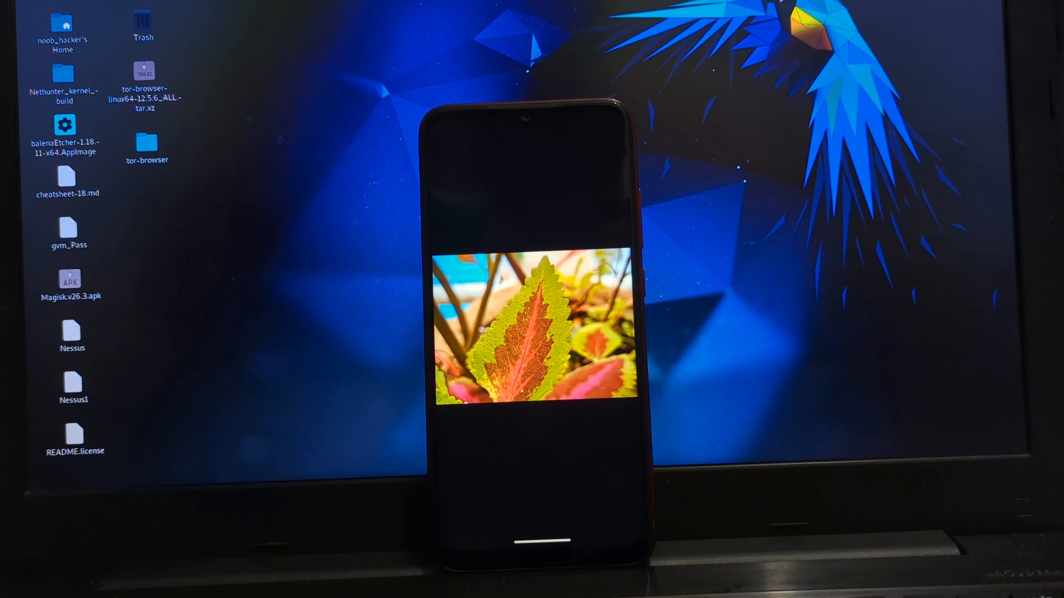
left_click(535, 325)
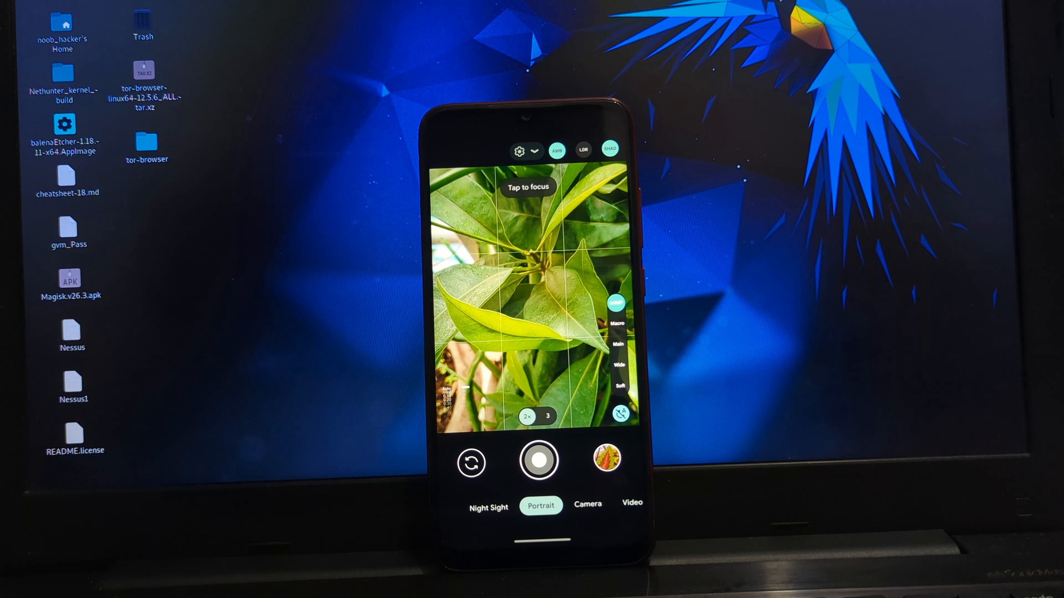
Step: Select Video in the mode bar, showing Slow Motion, Normal and Time Lapse options
left_click(488, 506)
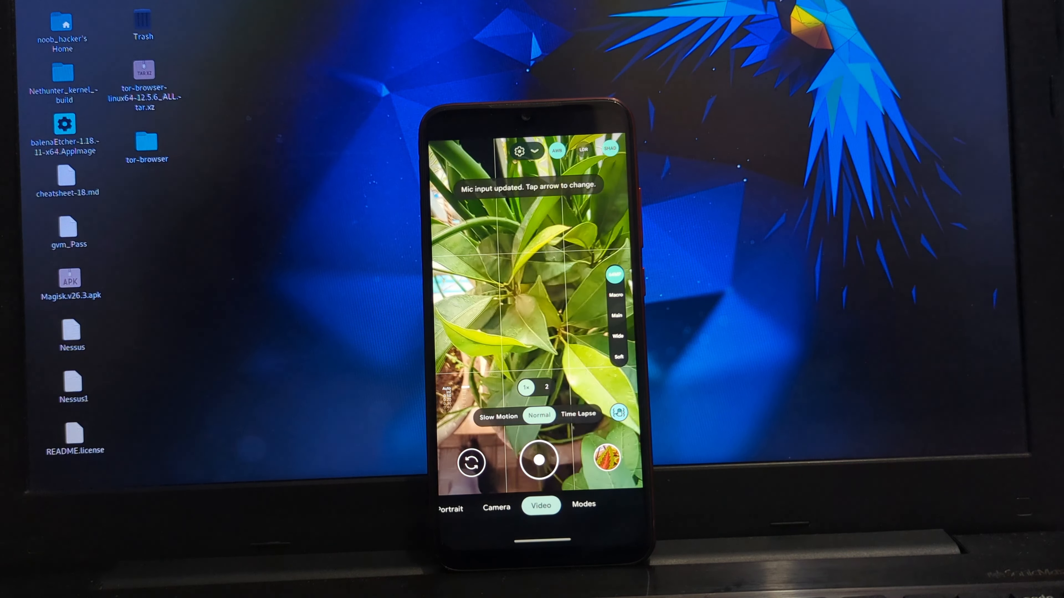
Step: Show the mic input choices, set 2x zoom, and browse the Slow Motion and Time Lapse speeds
left_click(538, 152)
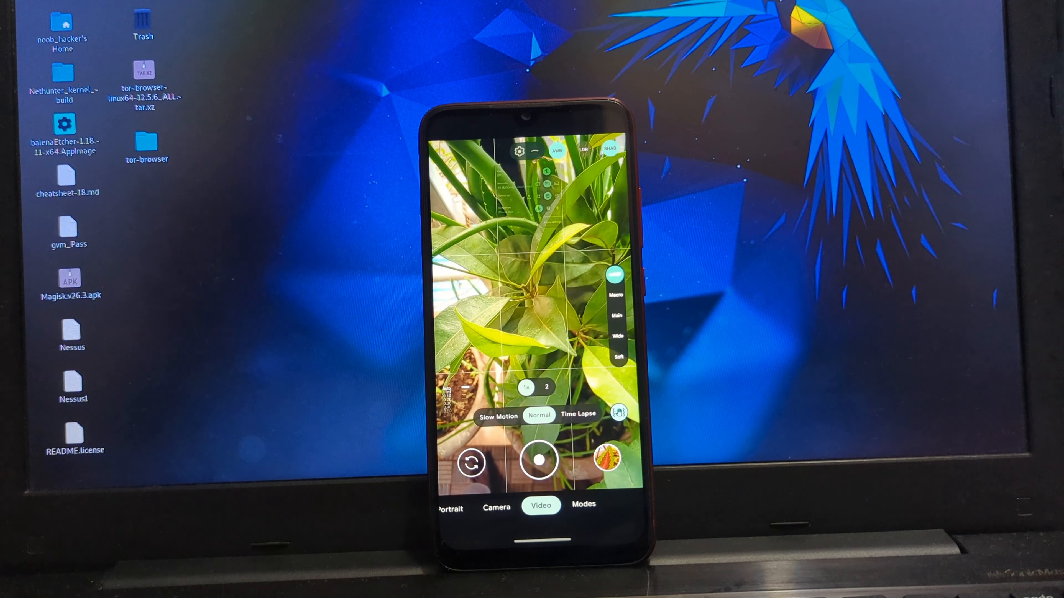
left_click(545, 388)
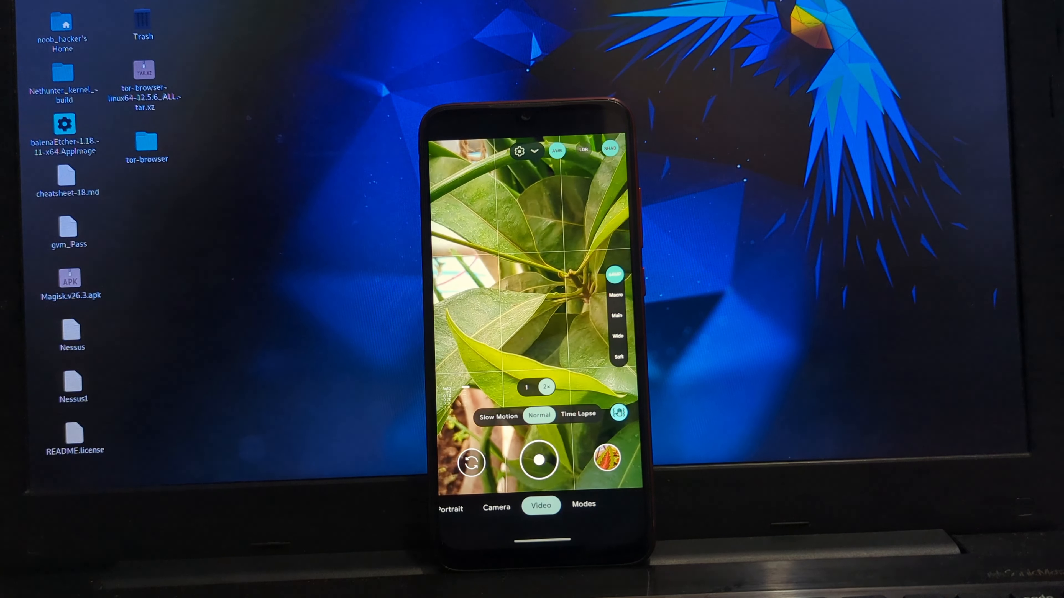
left_click(498, 414)
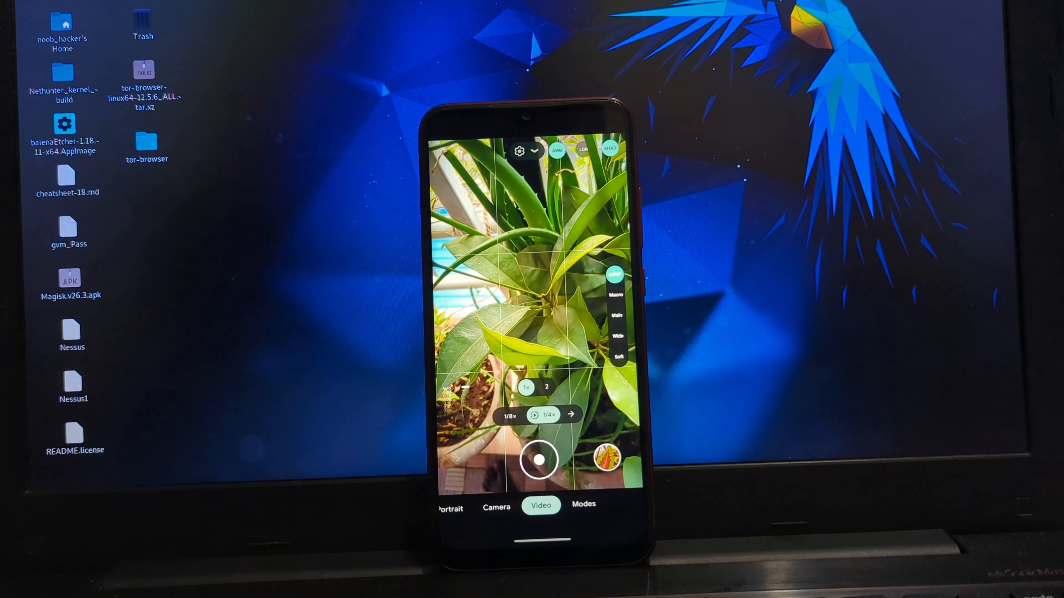
left_click(536, 150)
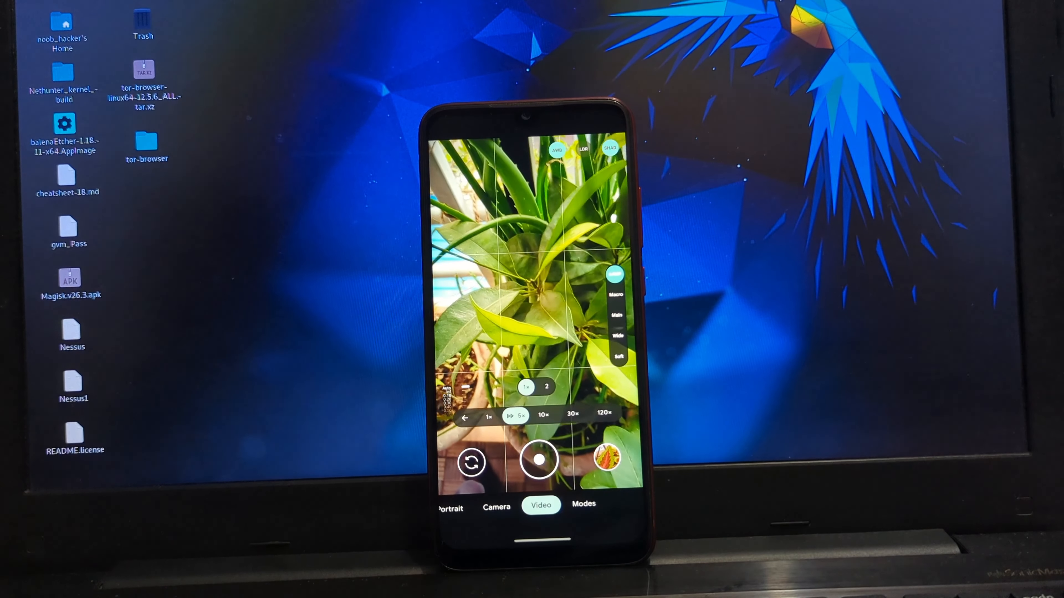
Step: Return to photo Camera mode and bring up its quick settings panel
left_click(581, 505)
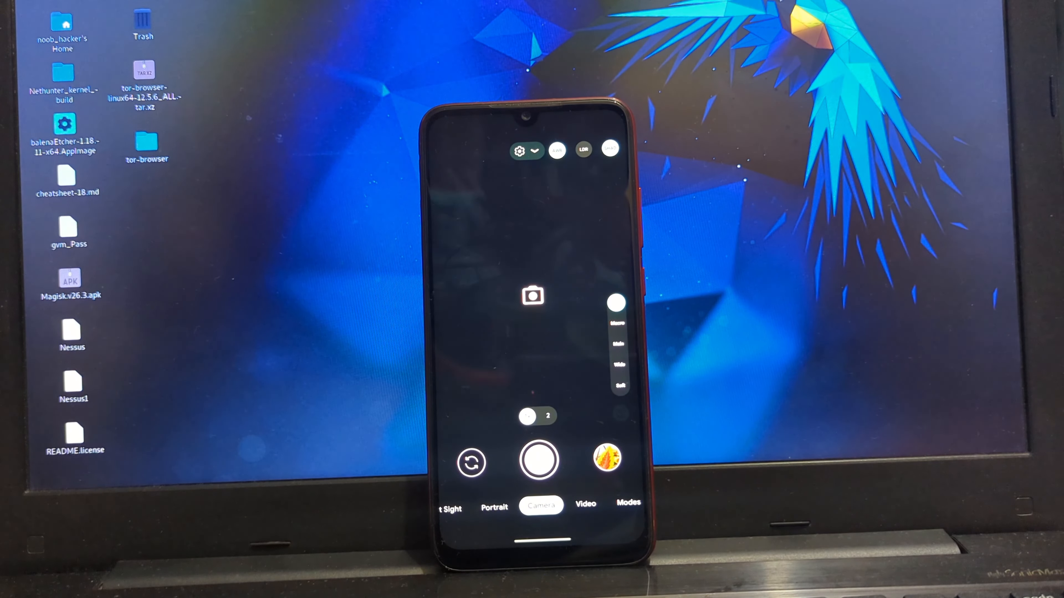
left_click(538, 149)
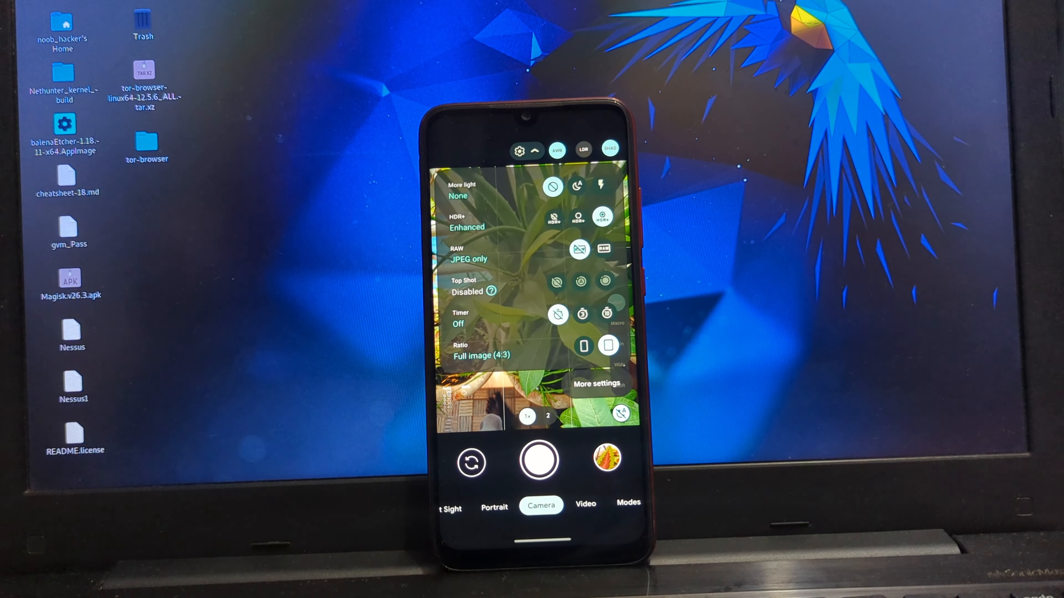